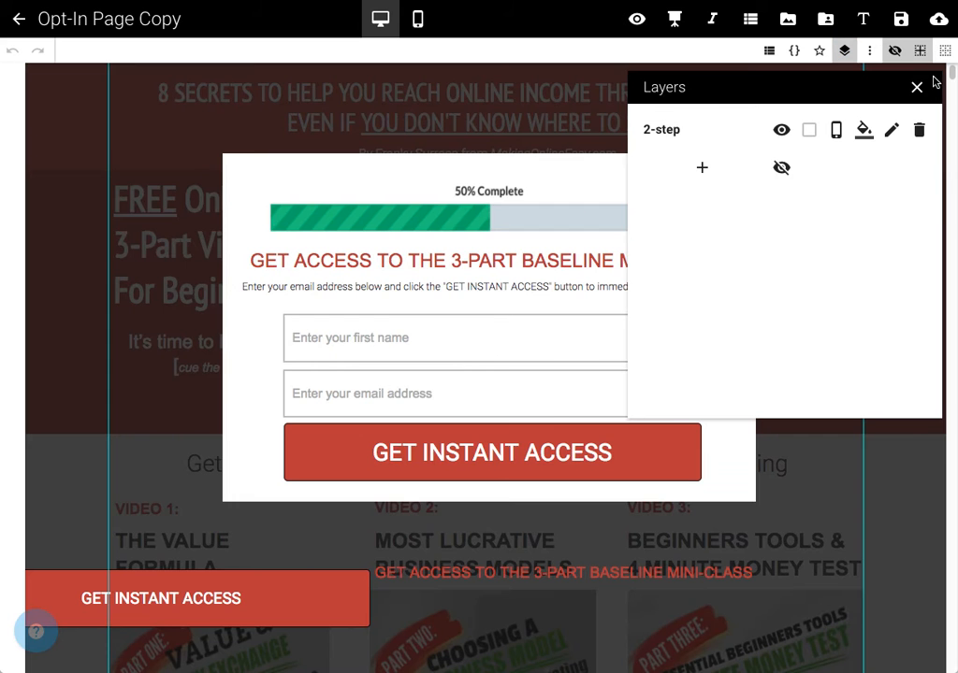
# Dismiss the Layers panel to return to editing the opt-in popup
pyautogui.click(917, 88)
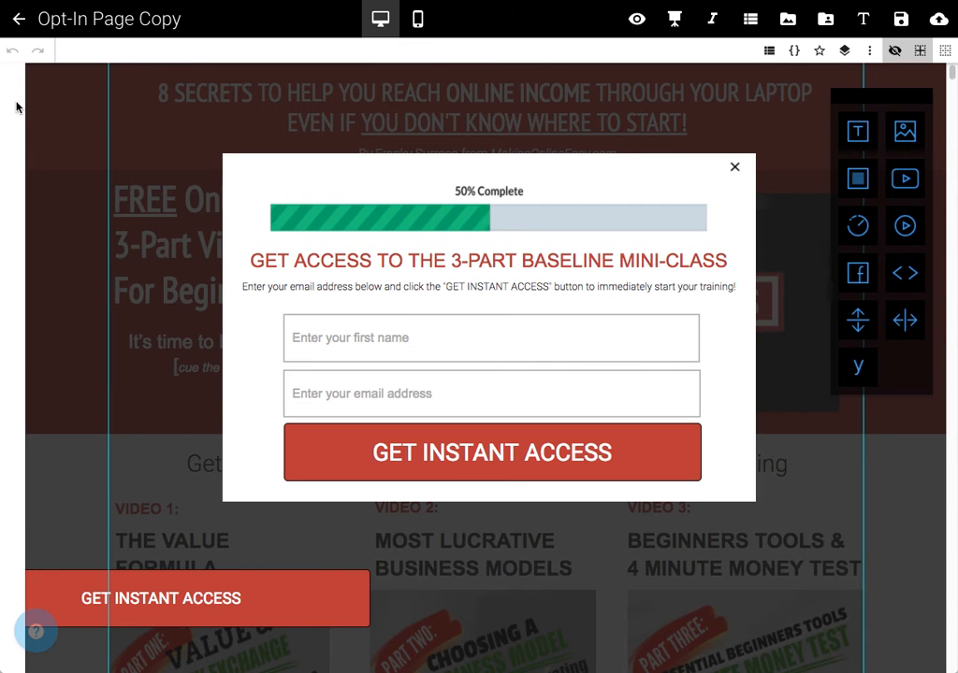
# On the mobile layout, scale the GET ACCESS headline text down to 70%
pyautogui.click(417, 18)
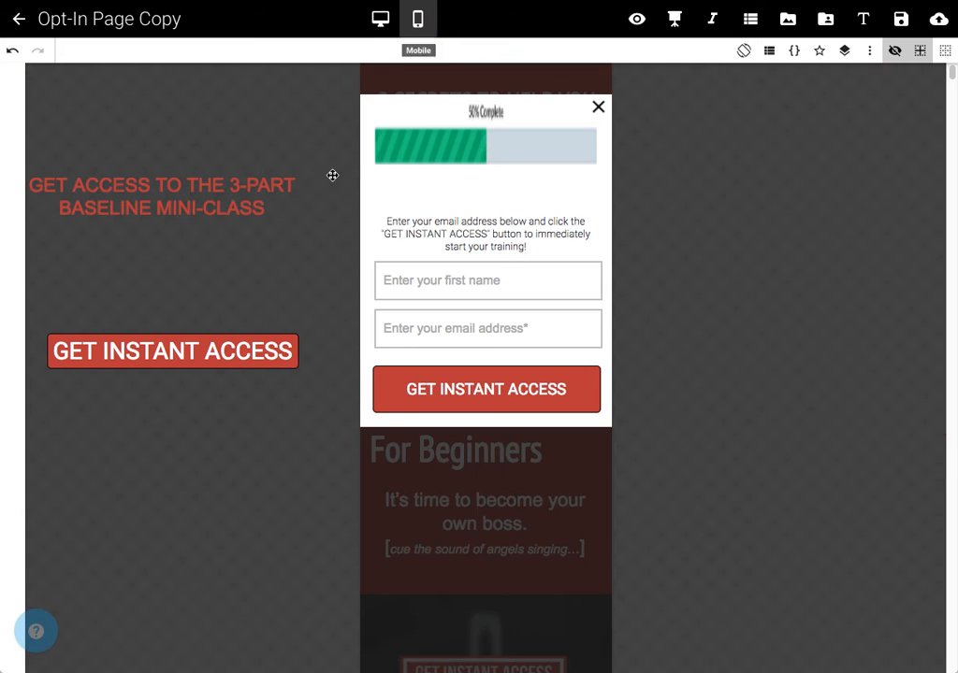
pyautogui.click(160, 197)
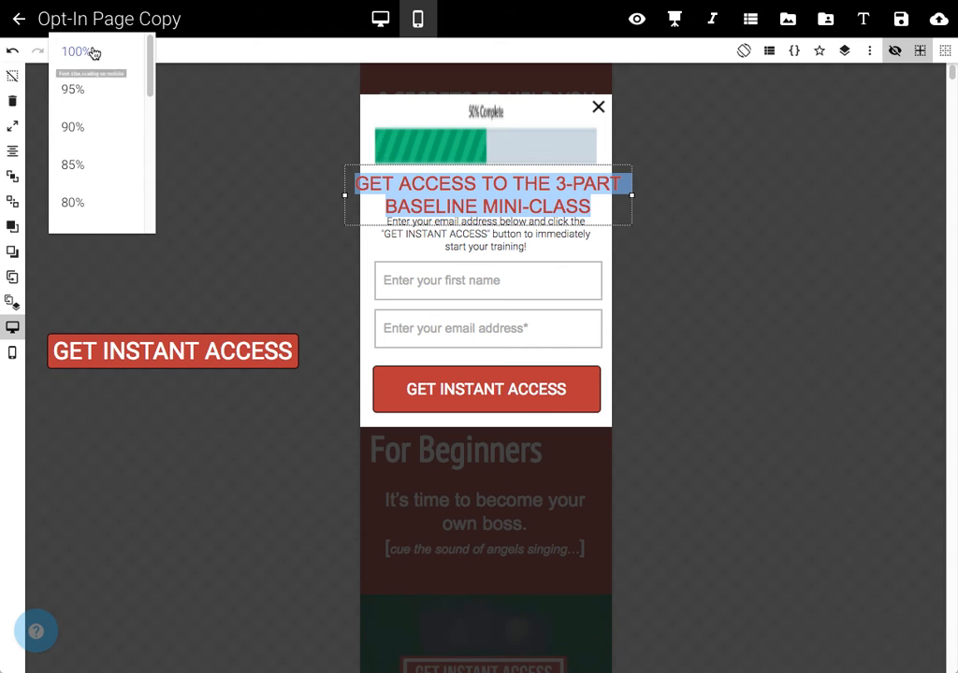
pyautogui.scroll(-3)
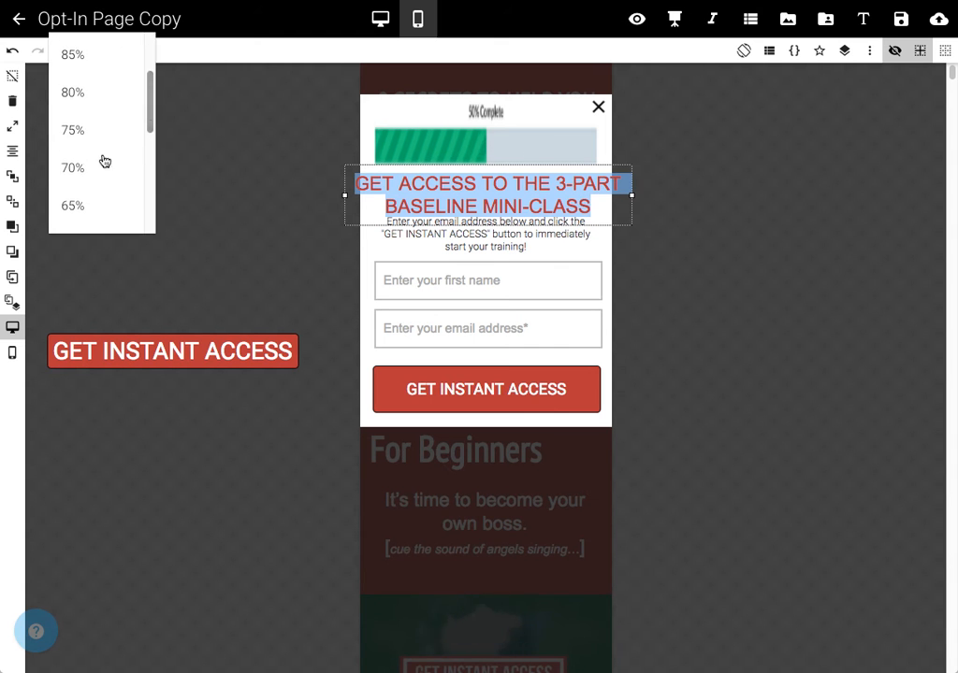
pyautogui.click(72, 168)
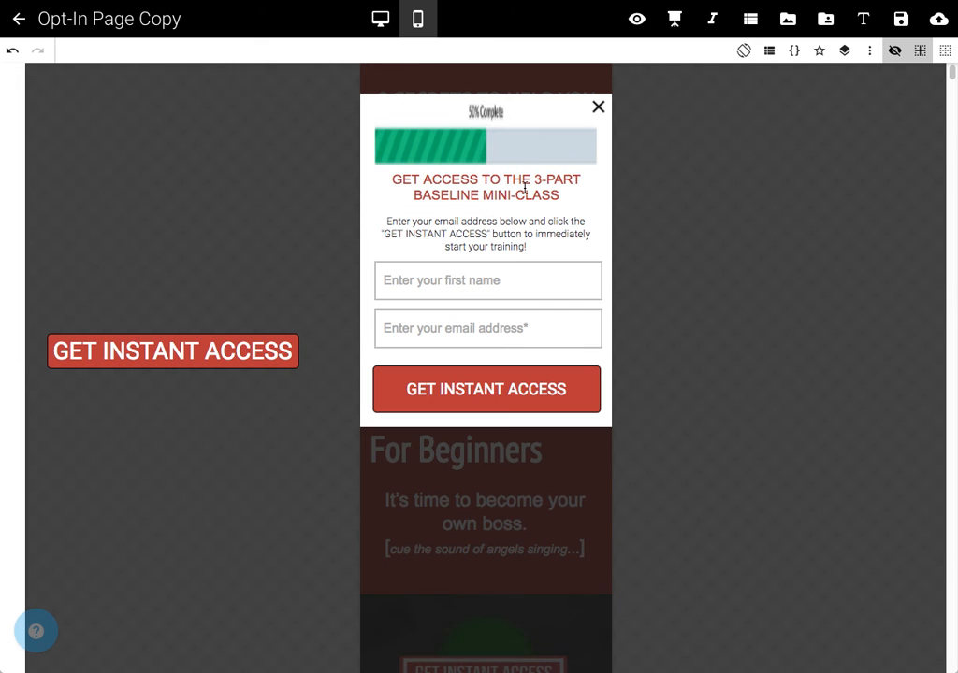
pyautogui.moveTo(453, 239)
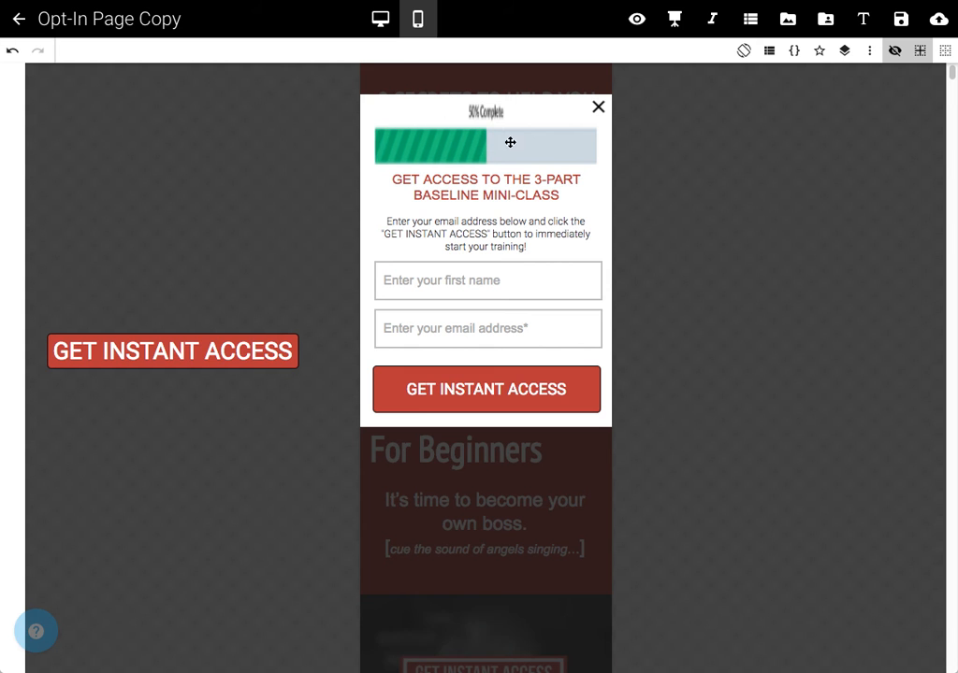
# Remove the unassigned email duplicate and place the assigned email field under first name on mobile
pyautogui.click(380, 19)
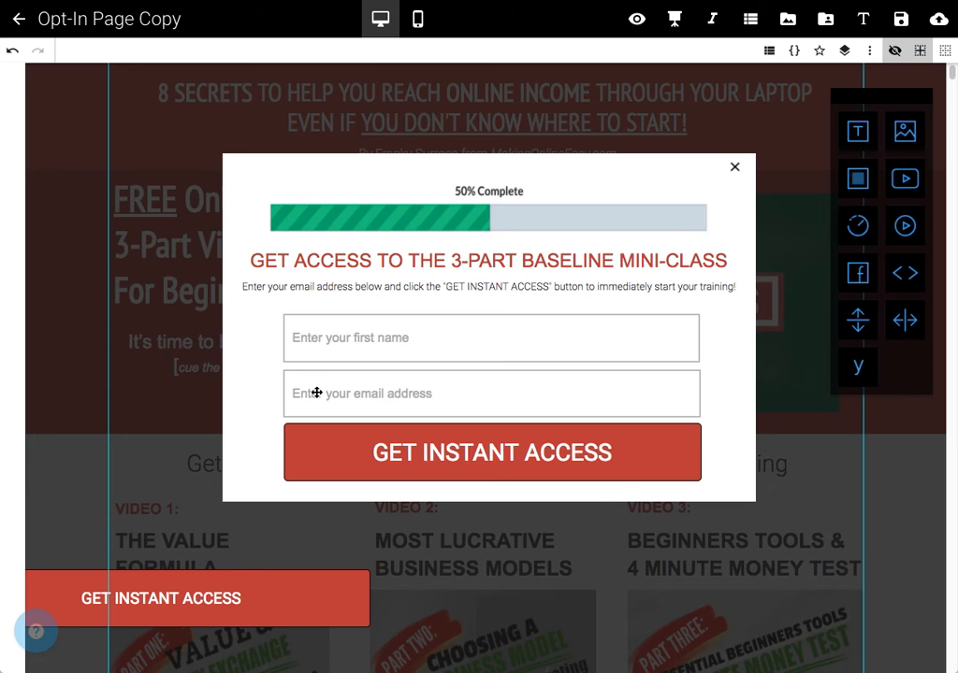
pyautogui.click(490, 393)
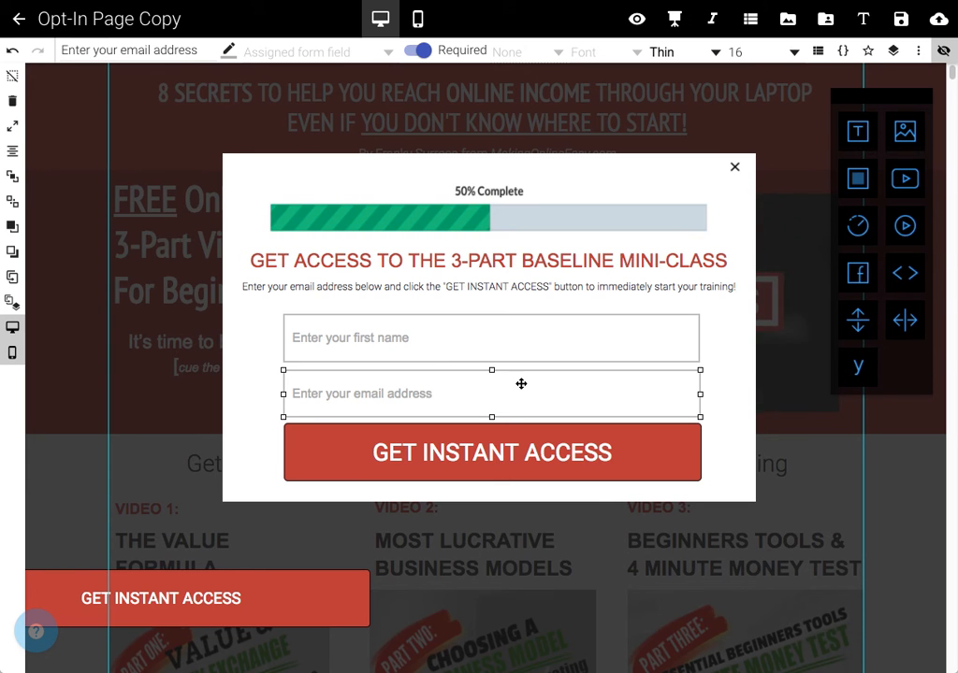
pyautogui.moveTo(457, 387)
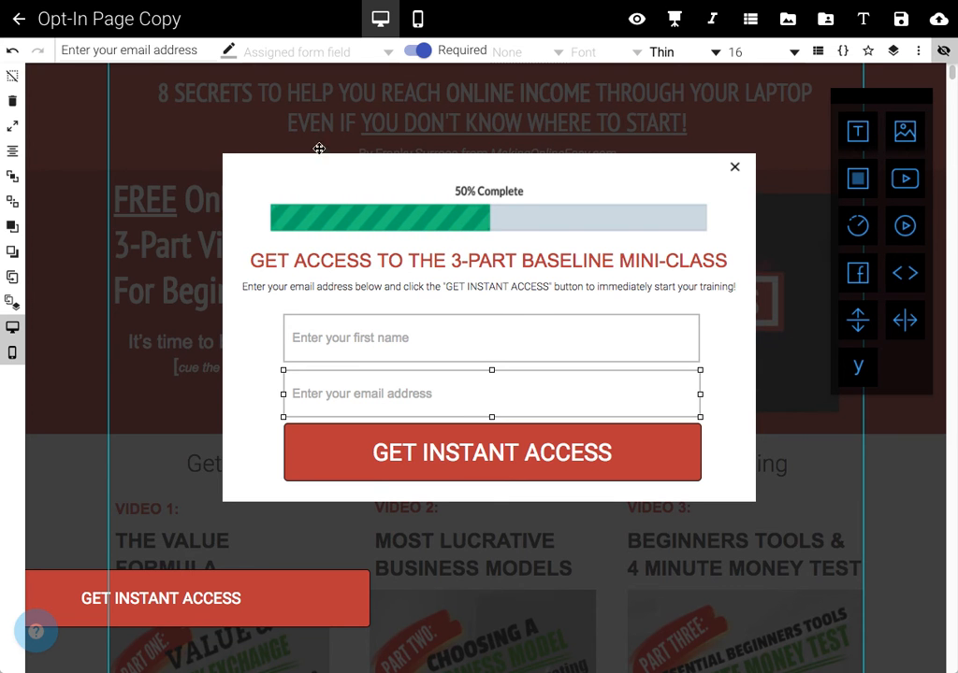
pyautogui.click(490, 344)
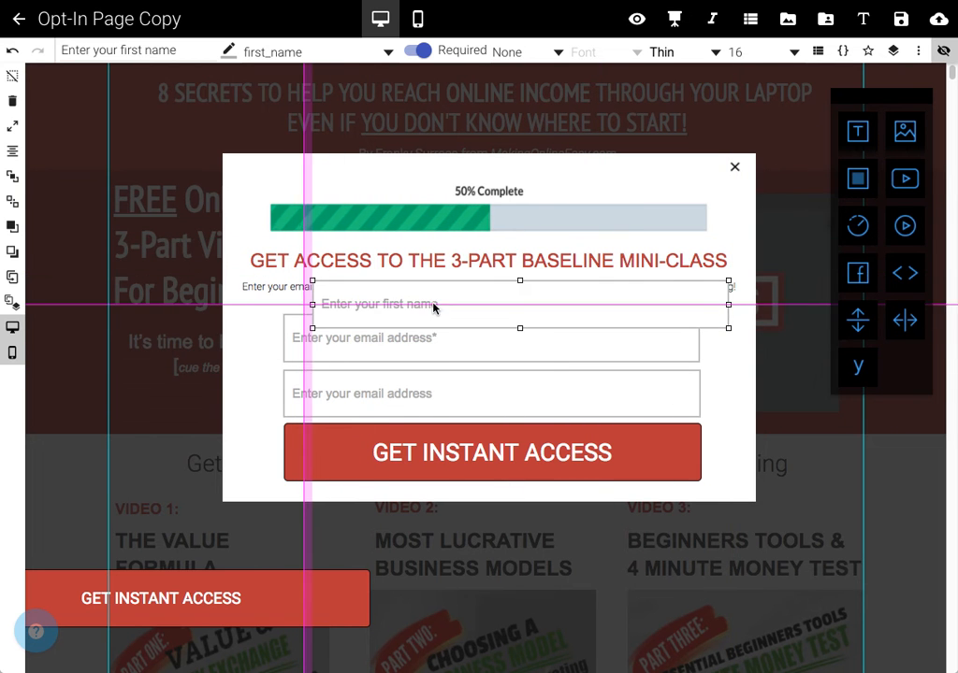
pyautogui.click(417, 19)
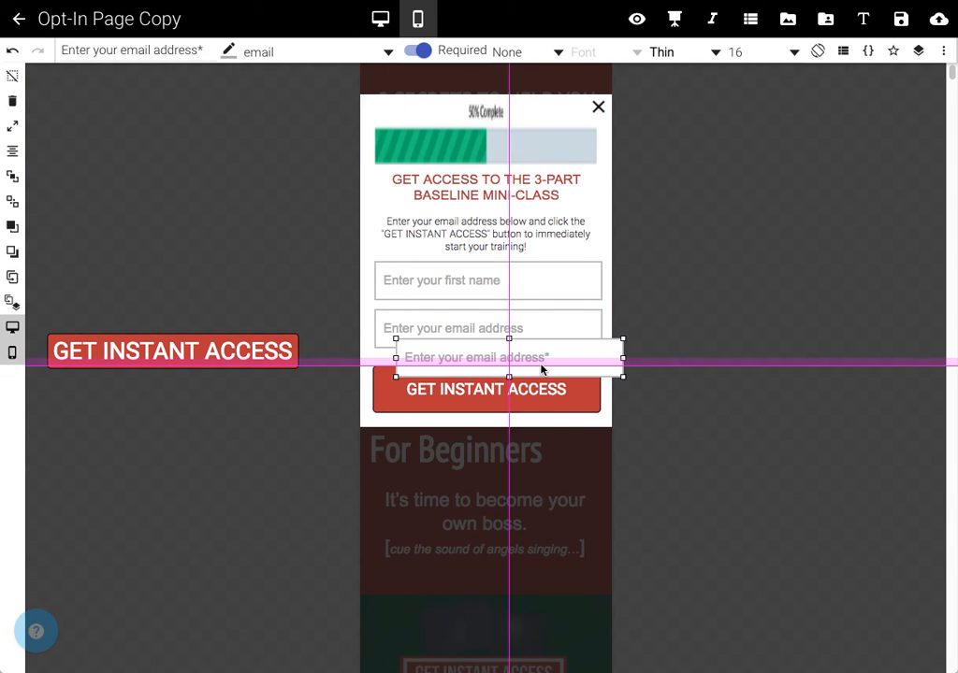
pyautogui.moveTo(505, 358); pyautogui.dragTo(505, 344)
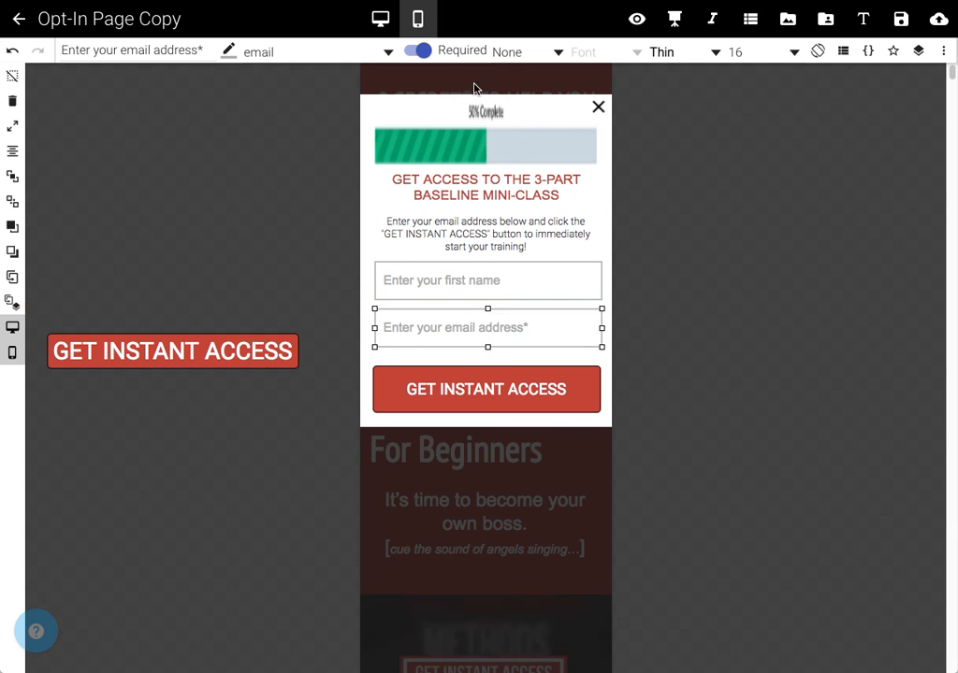
# On the desktop layout, stack the first-name field directly above the email field using snap guides
pyautogui.click(379, 19)
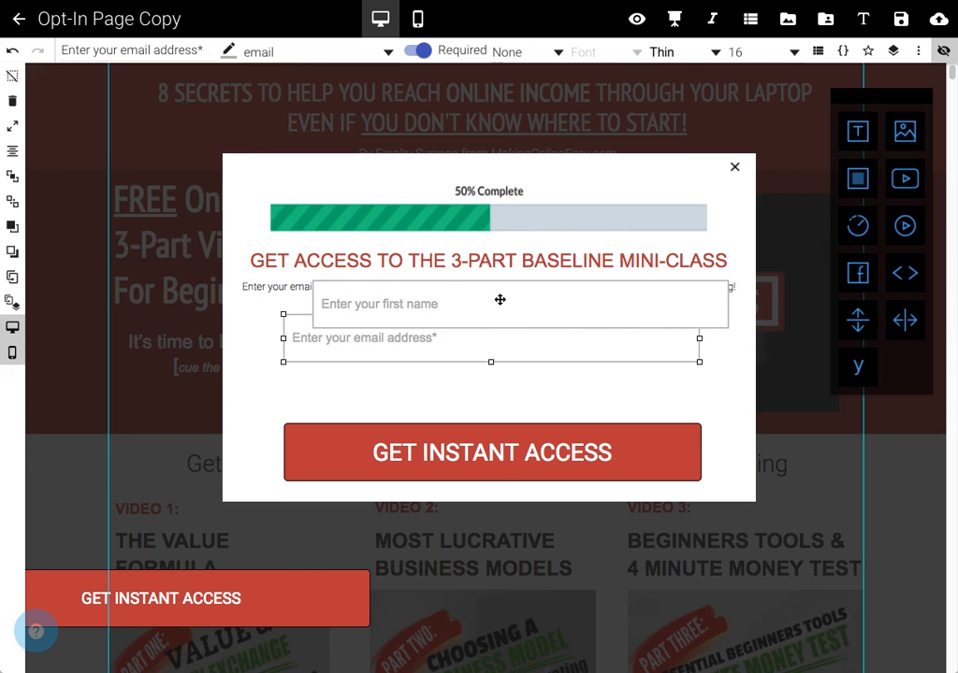
pyautogui.moveTo(490, 337); pyautogui.dragTo(490, 378)
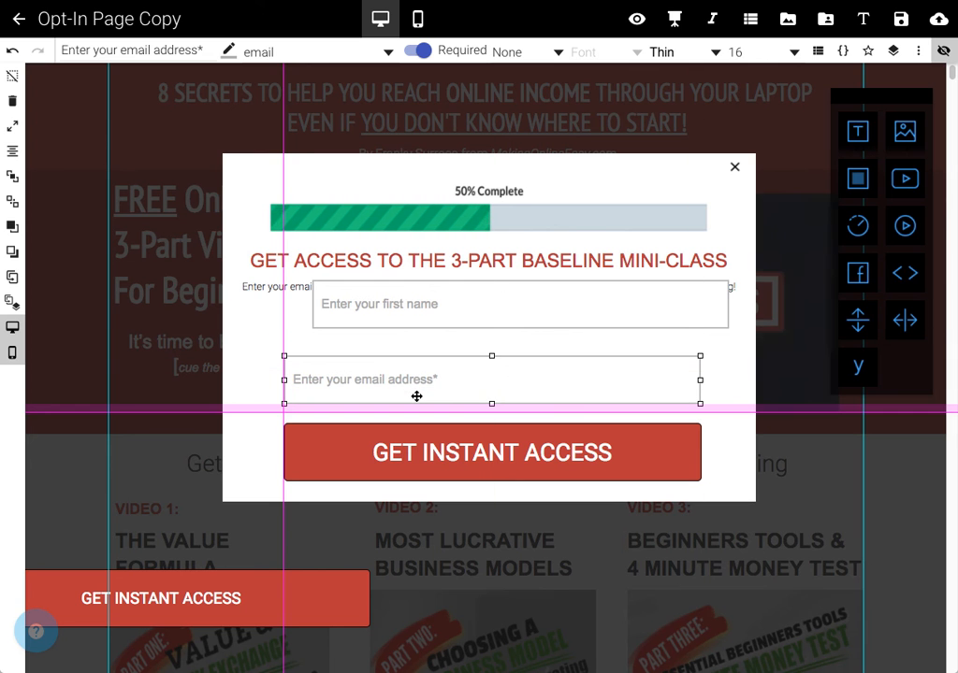
pyautogui.click(494, 322)
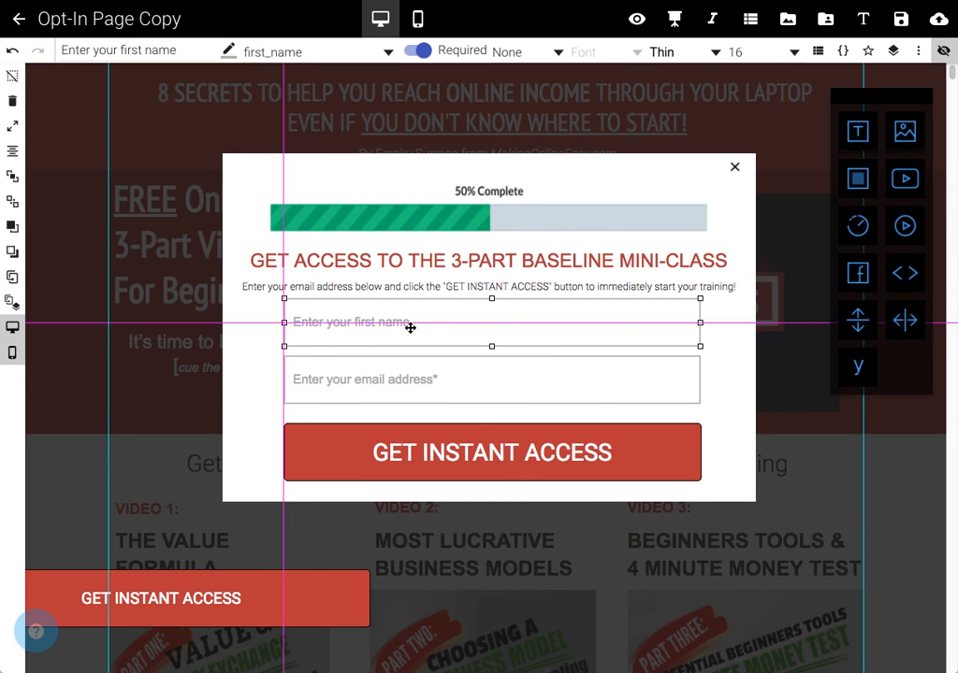
pyautogui.click(494, 387)
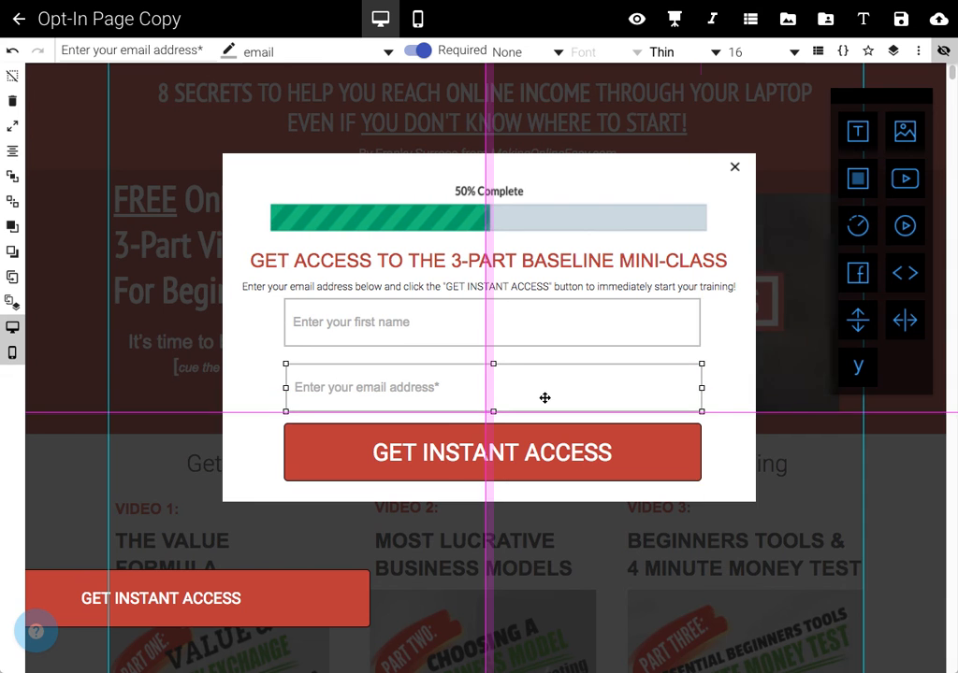
pyautogui.click(494, 322)
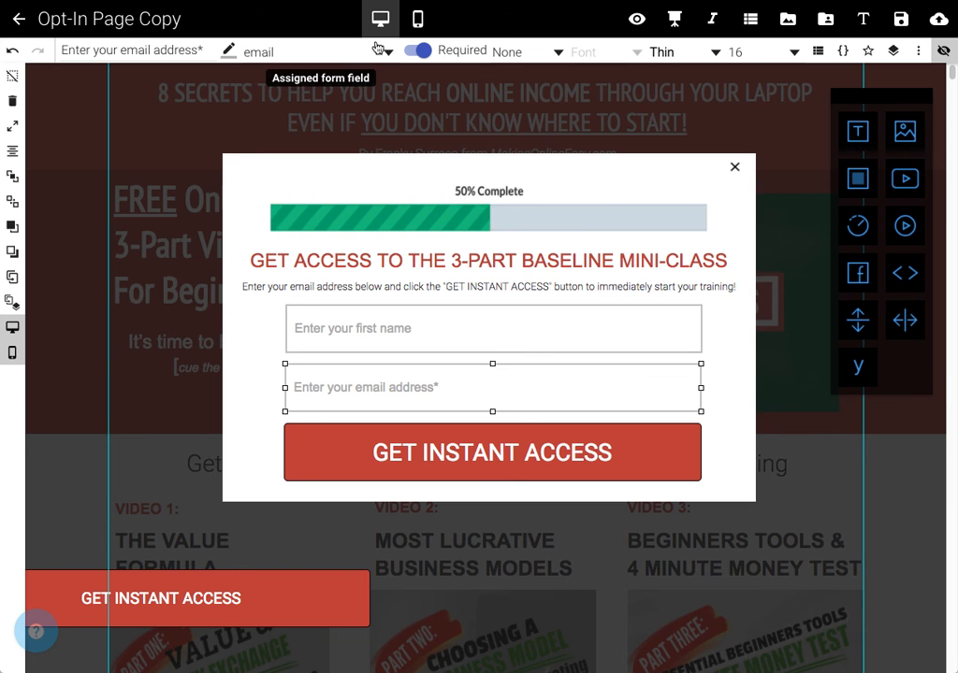
pyautogui.click(494, 329)
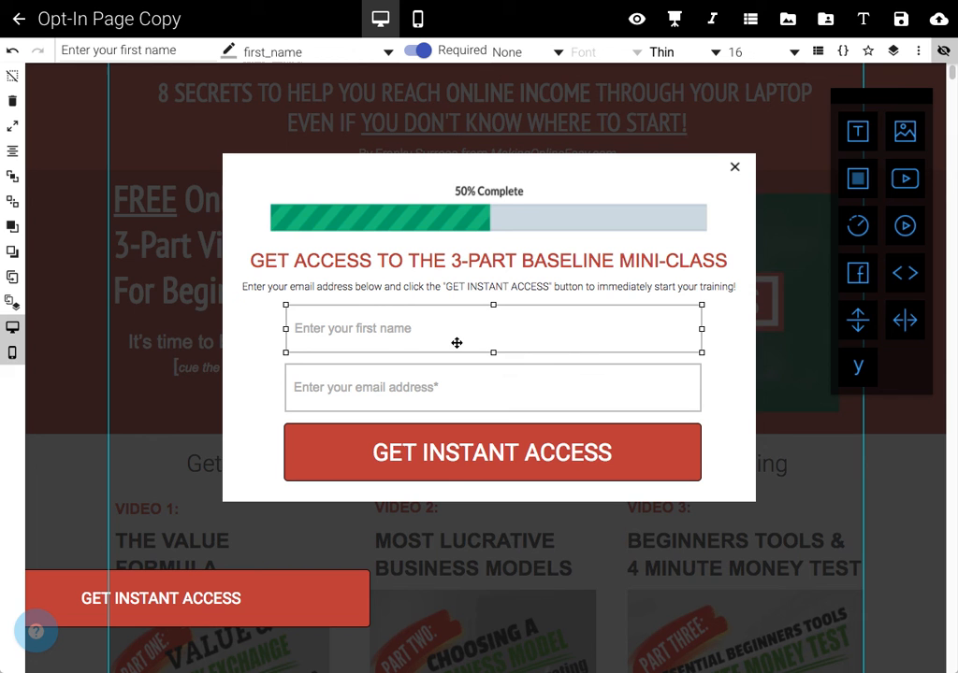
pyautogui.moveTo(875, 79)
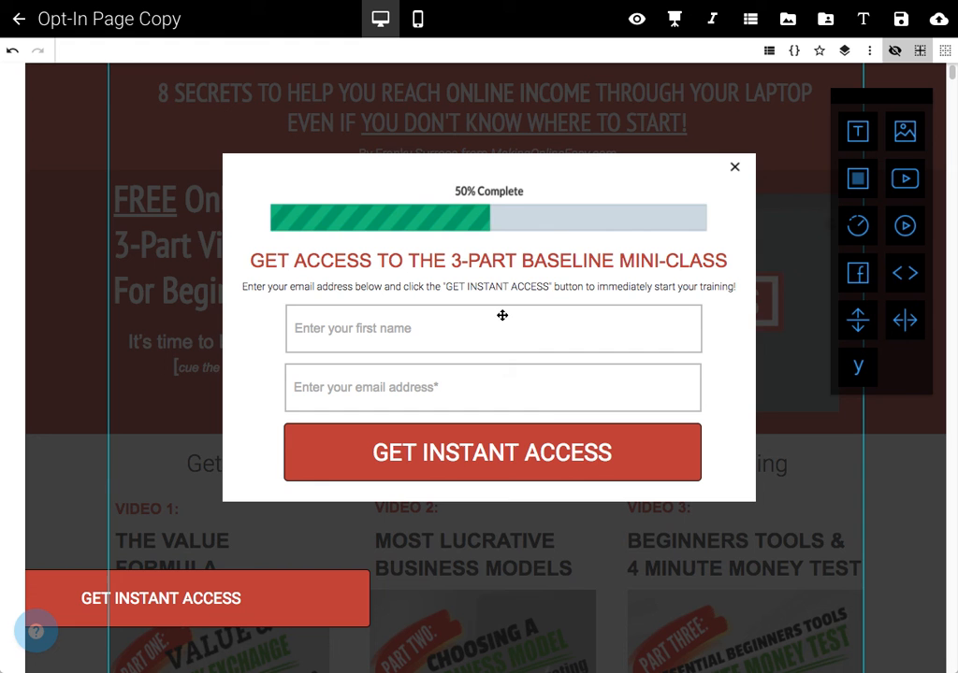
pyautogui.moveTo(559, 391)
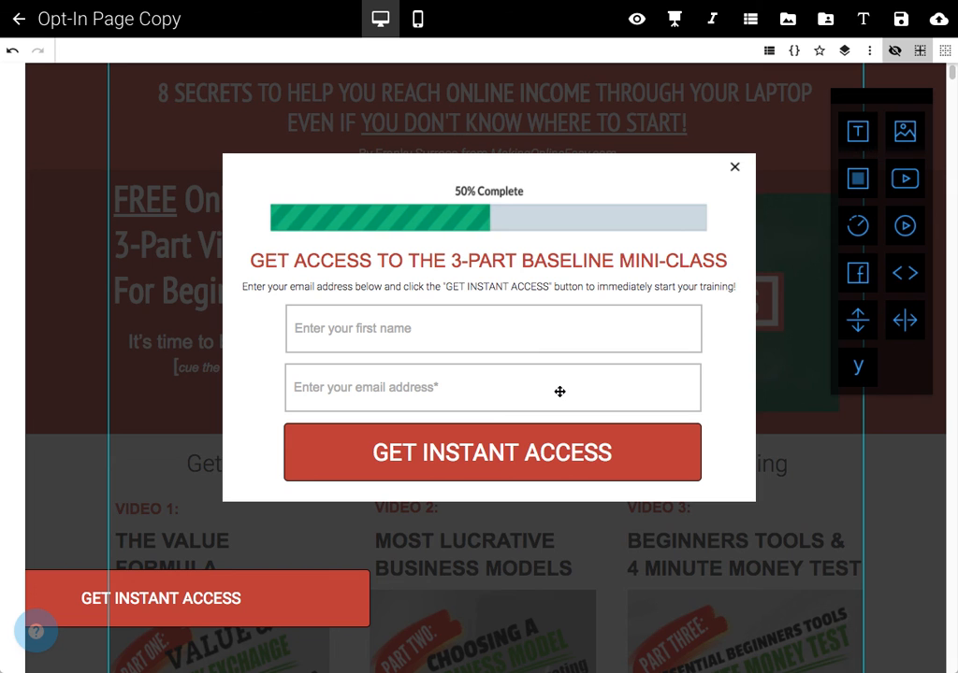
pyautogui.moveTo(260, 670)
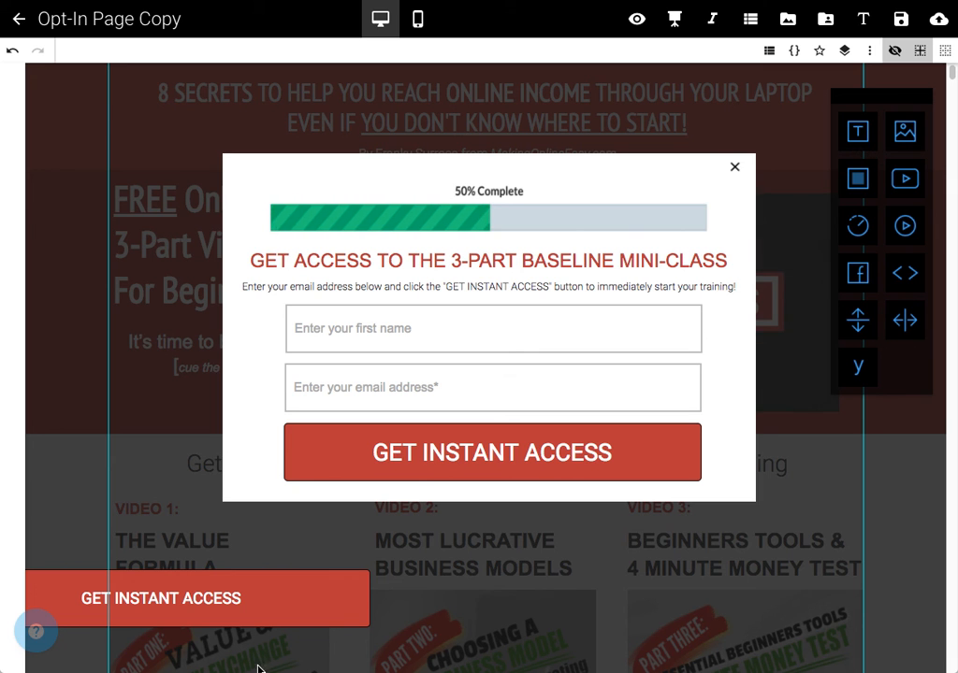